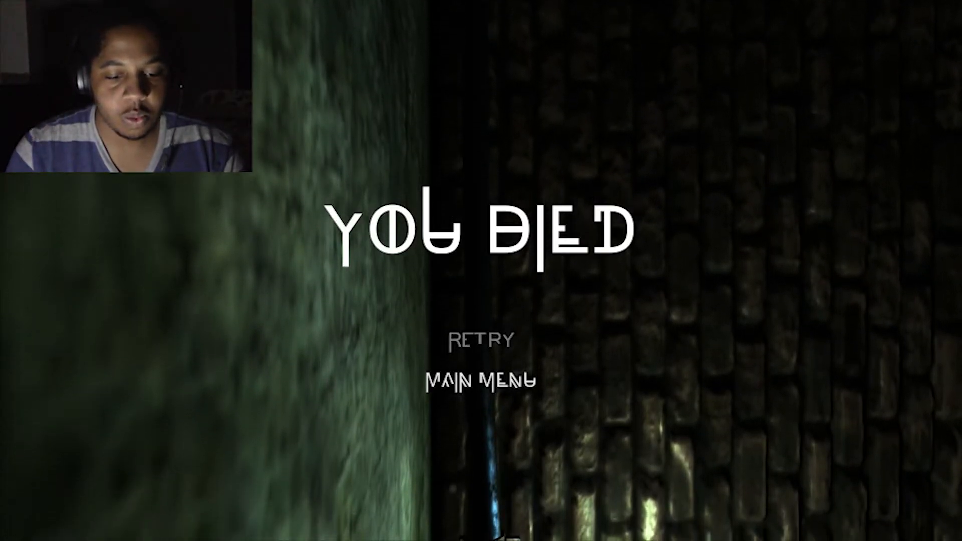
left_click(483, 339)
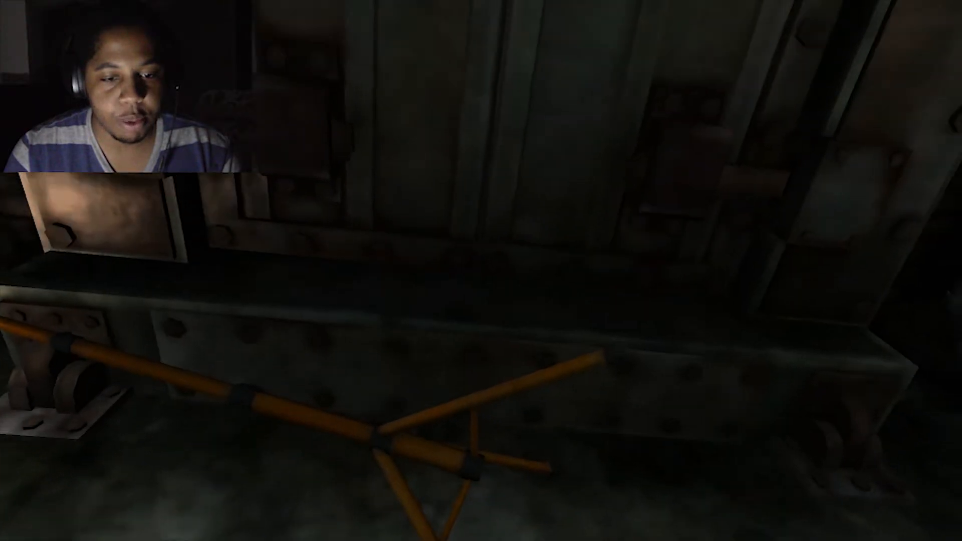